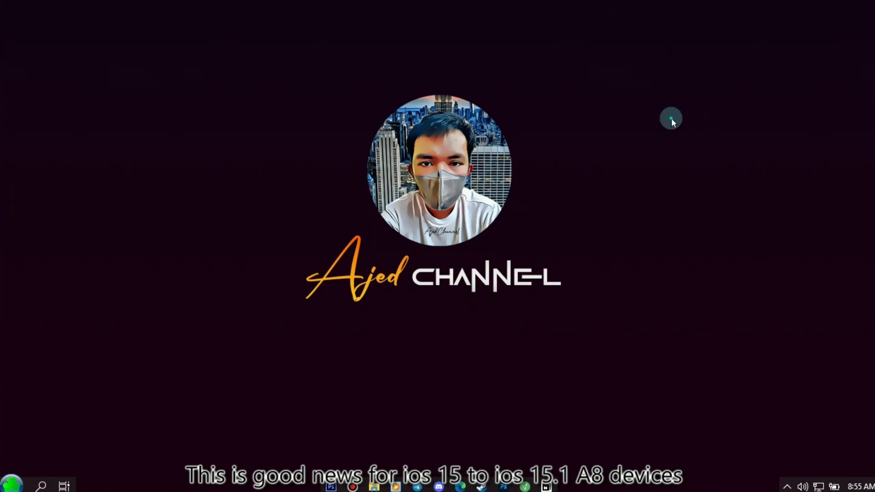
mouse_move(494, 287)
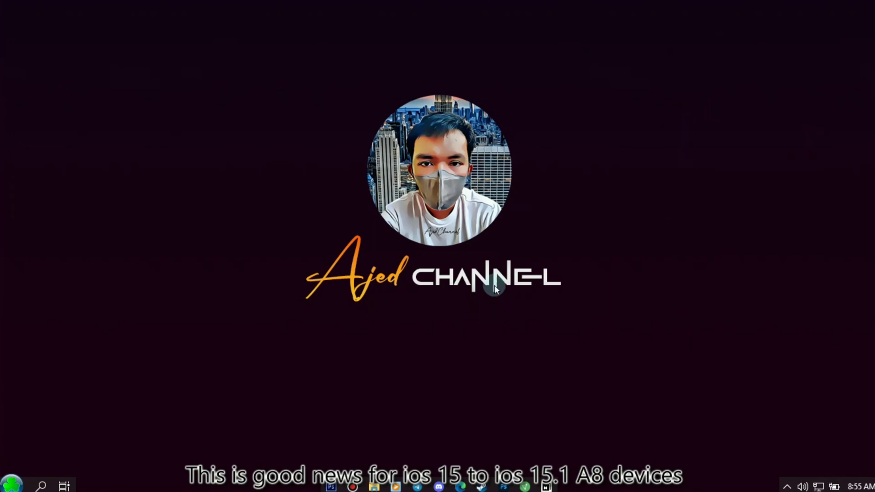
mouse_move(662, 93)
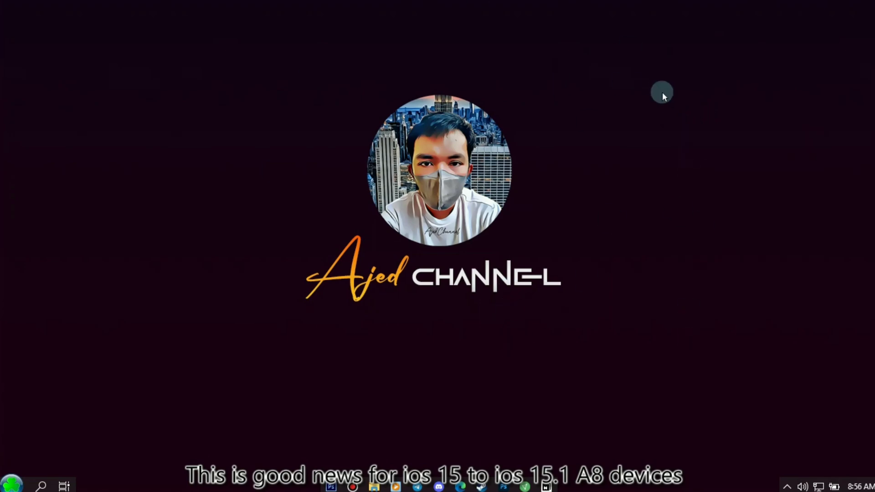
mouse_move(697, 225)
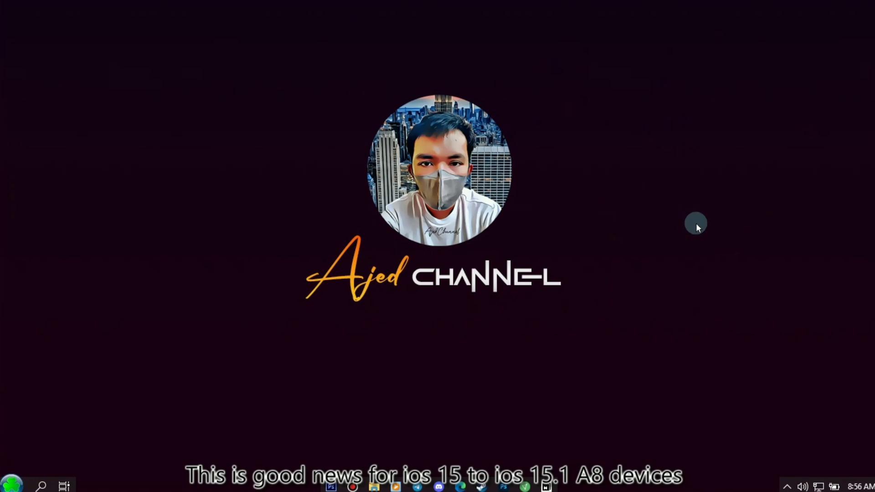
mouse_move(559, 333)
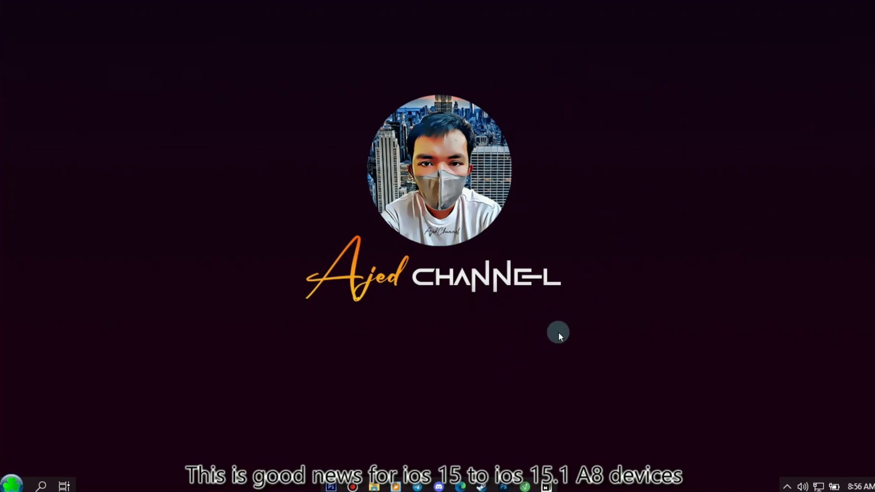
mouse_move(439, 487)
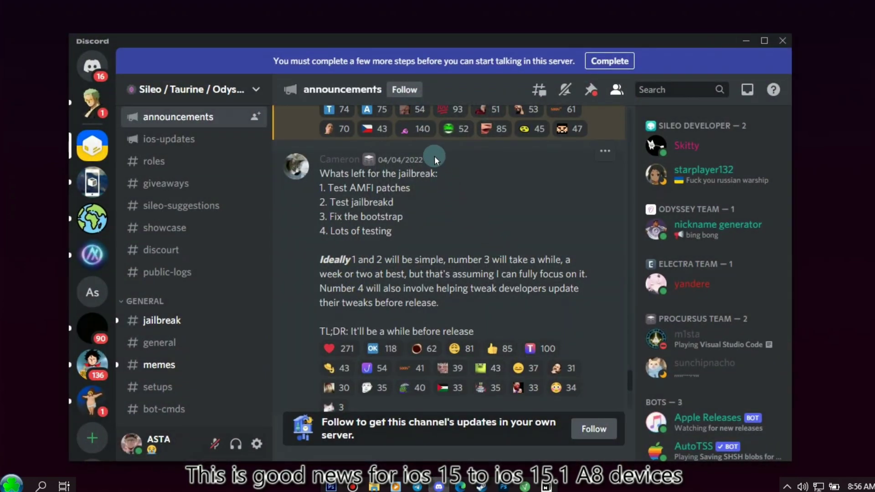
Bring up the Yalu Jailbreak tweet on Coolstar's AMFID progress for Taurine15.
double_click(342, 160)
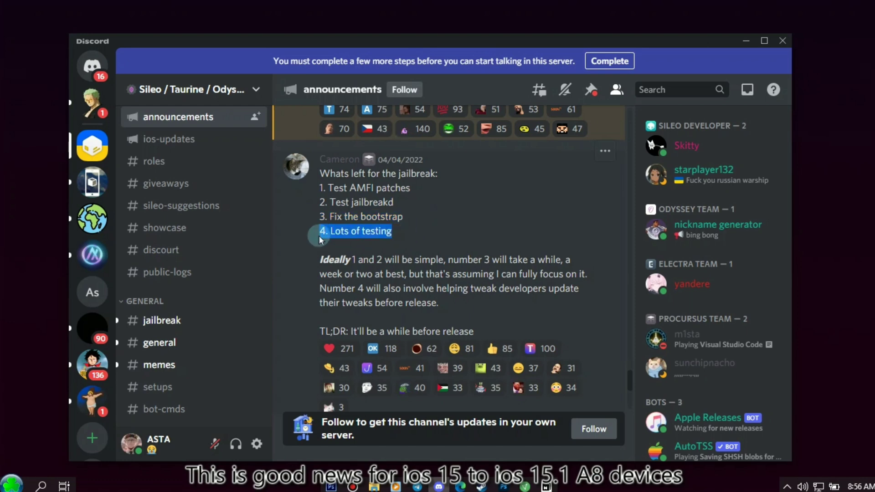
mouse_move(426, 251)
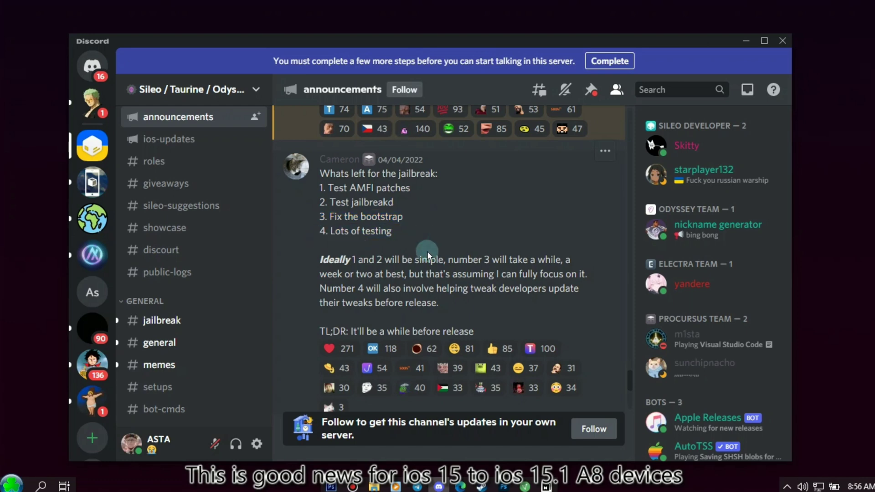
mouse_move(541, 268)
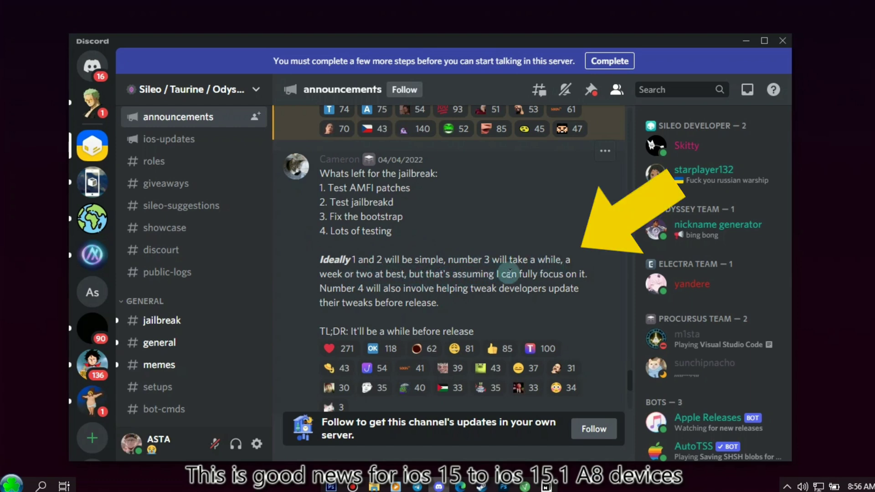
mouse_move(371, 287)
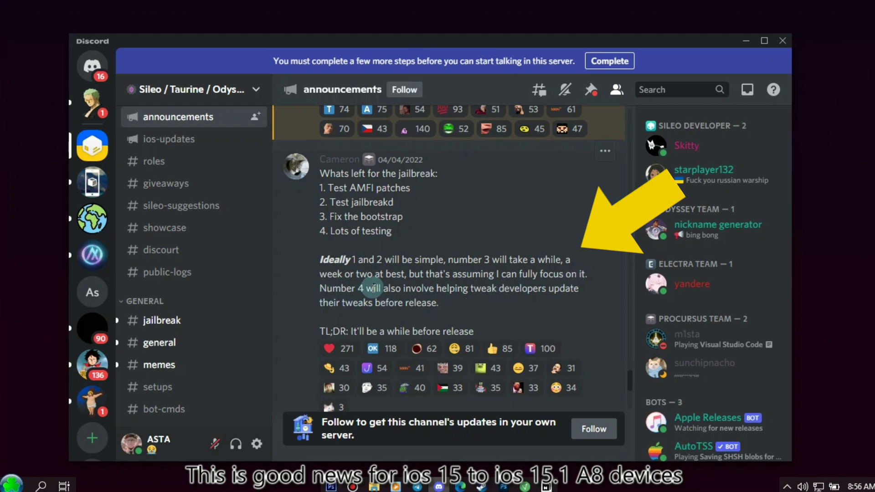
mouse_move(525, 303)
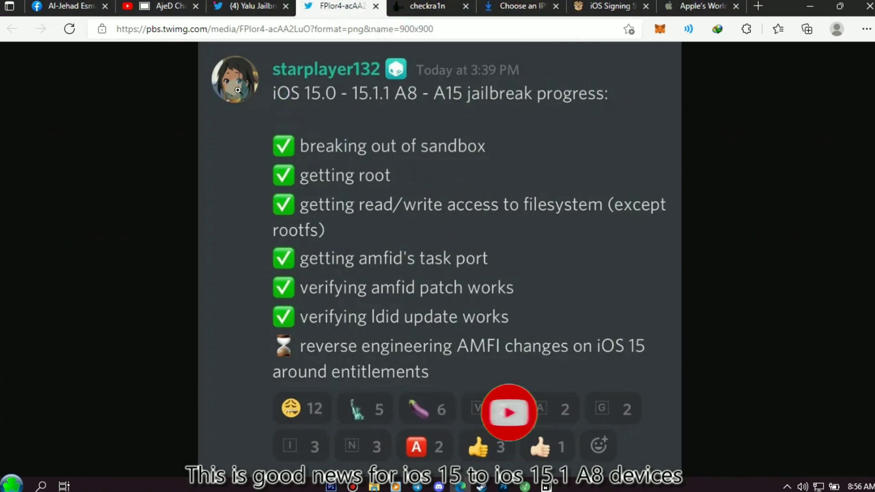
mouse_move(505, 76)
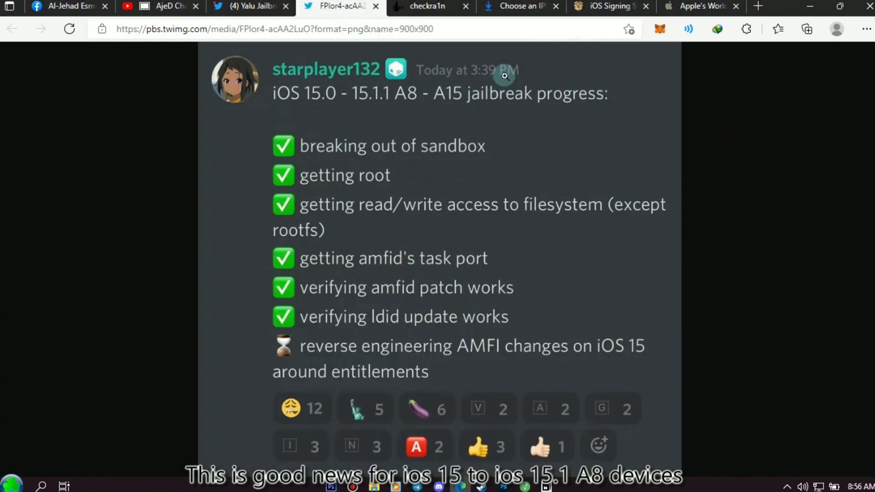
mouse_move(438, 95)
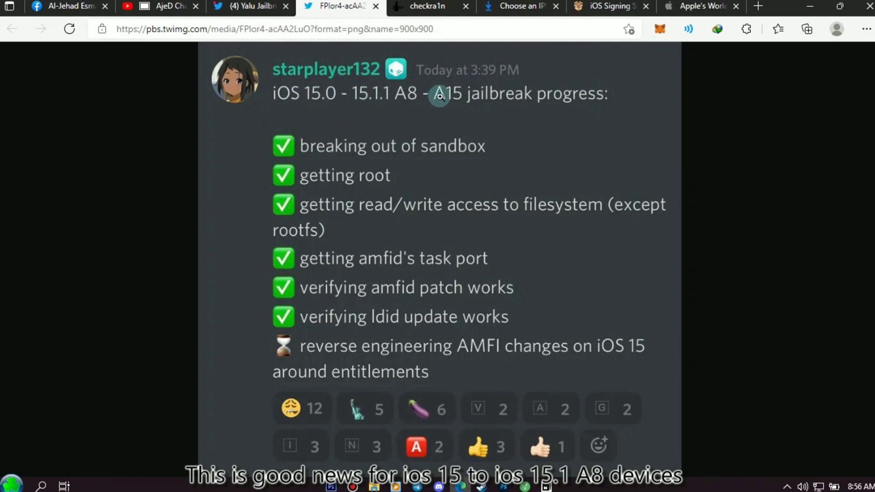
mouse_move(454, 147)
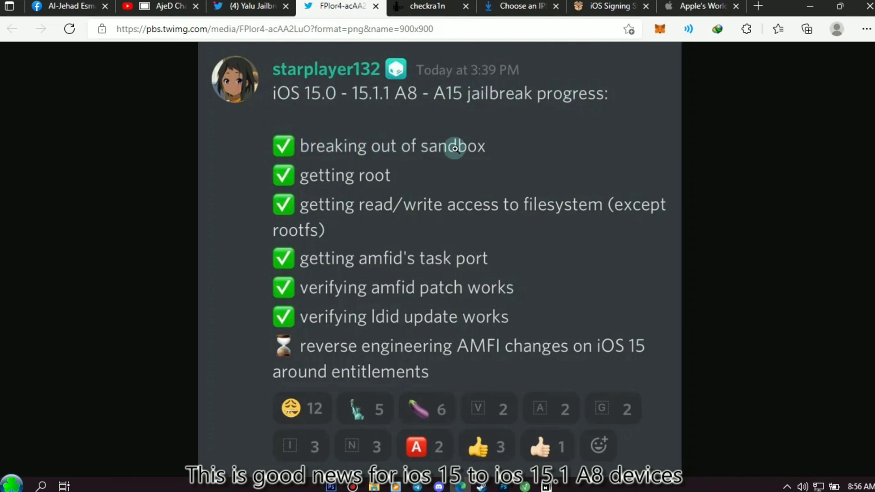
mouse_move(349, 187)
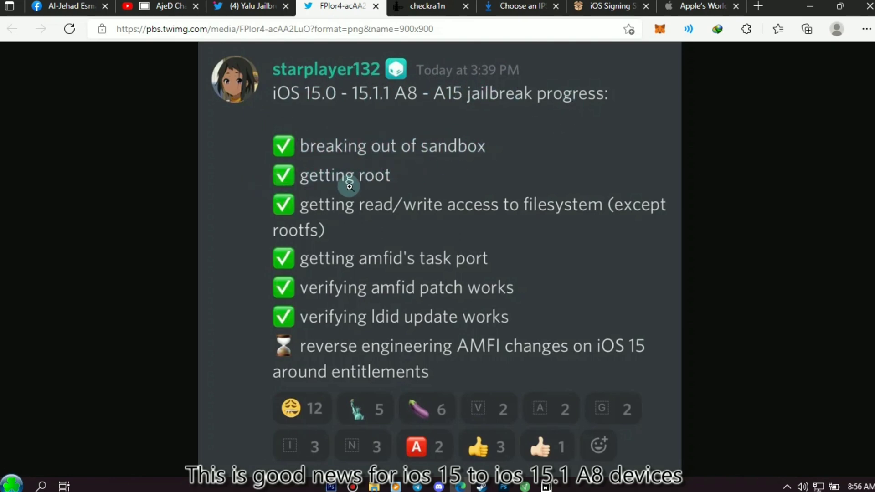
mouse_move(491, 208)
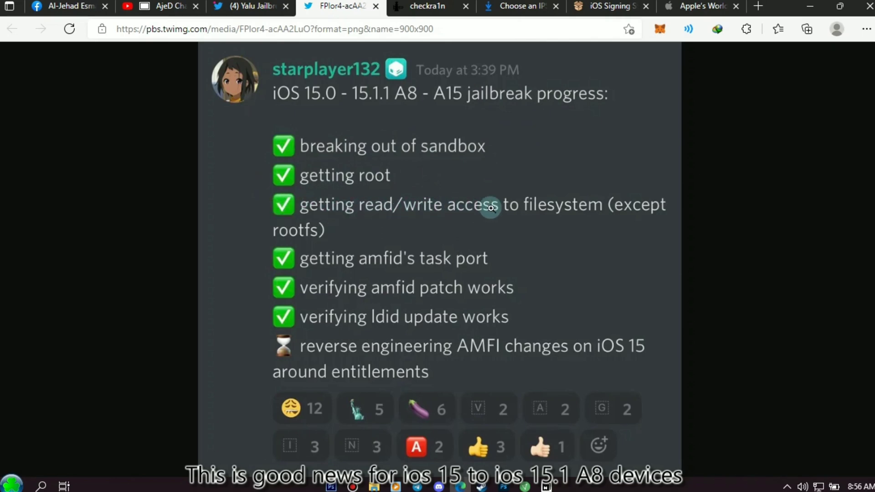
mouse_move(313, 230)
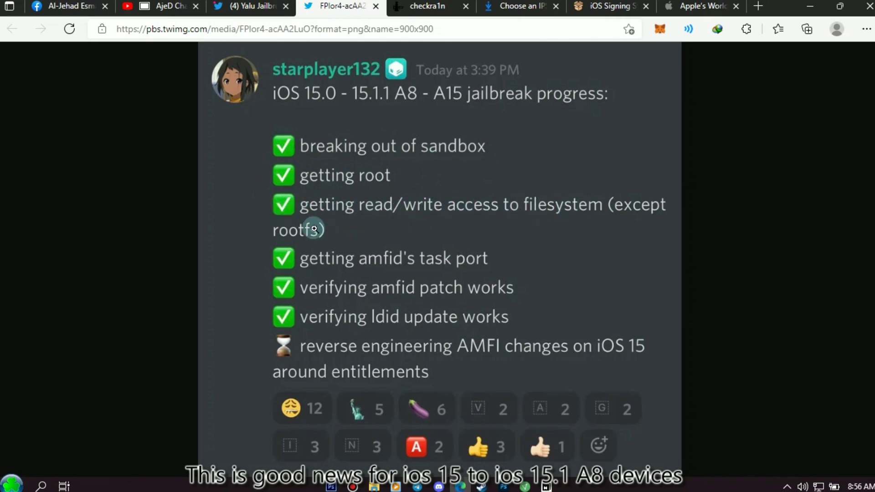
mouse_move(429, 264)
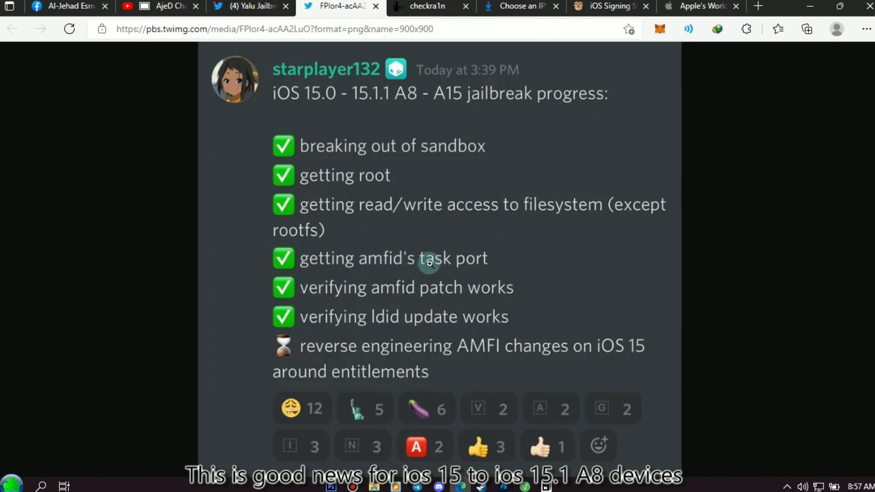
mouse_move(455, 295)
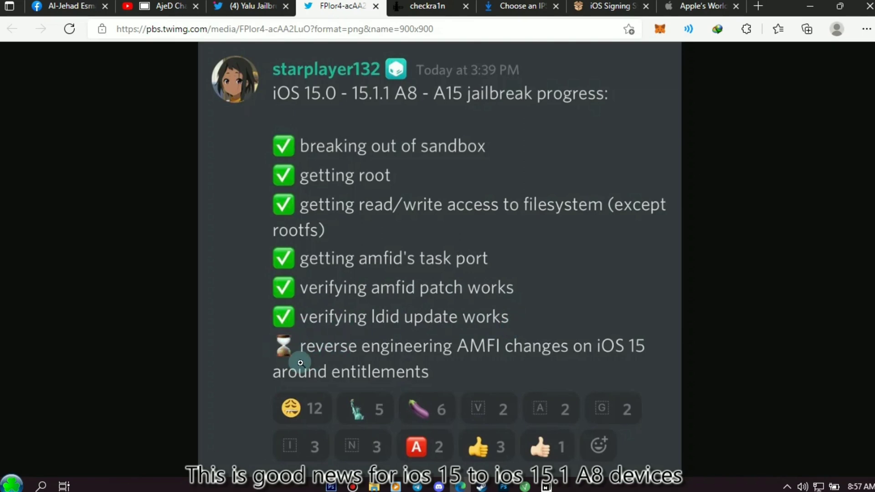
mouse_move(414, 386)
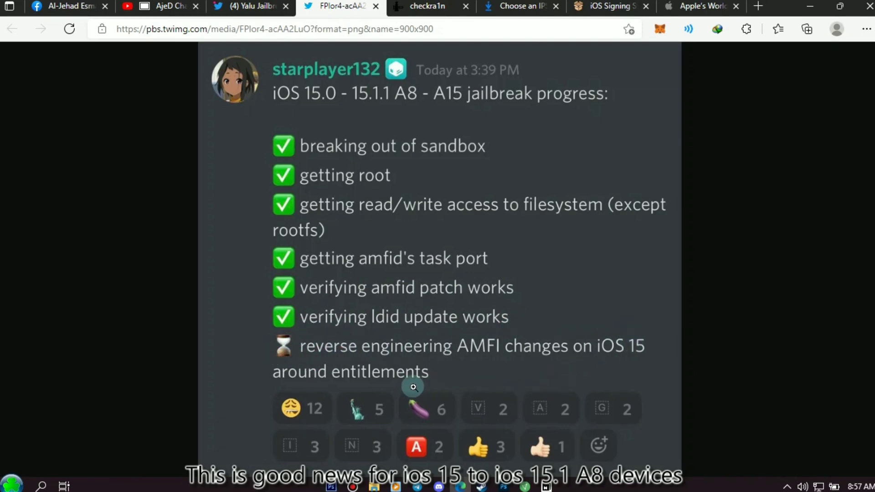
mouse_move(277, 350)
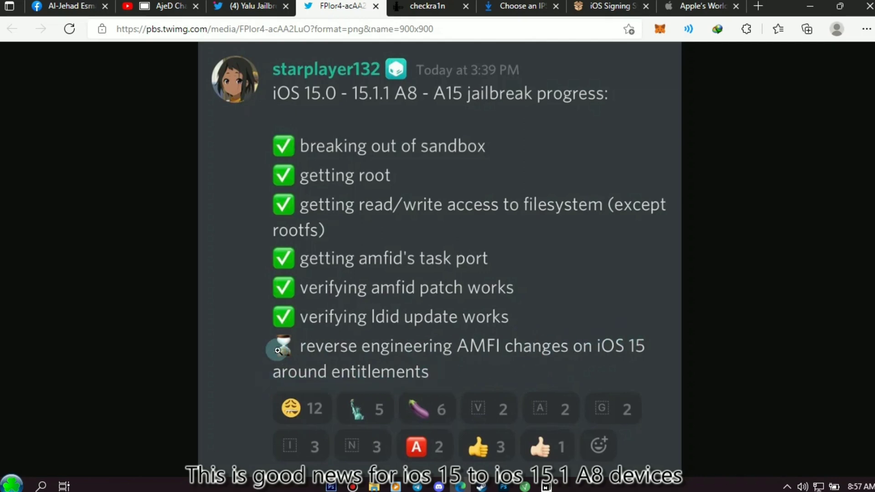
mouse_move(639, 356)
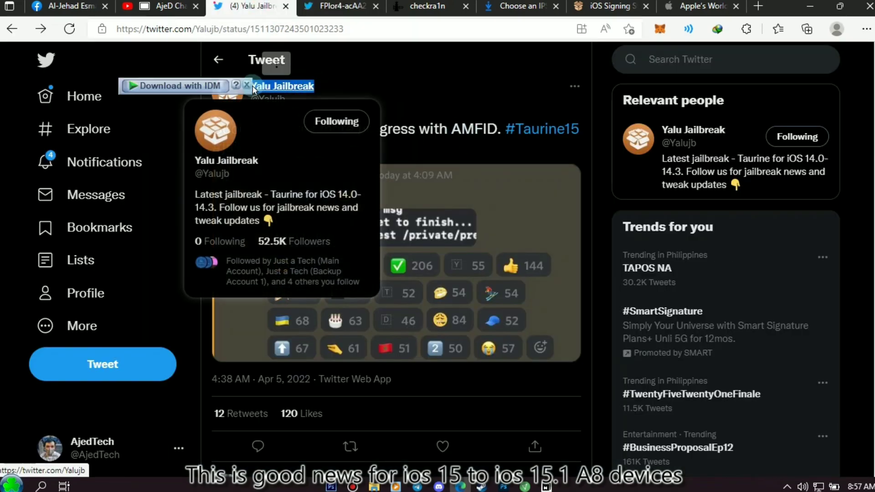
mouse_move(407, 148)
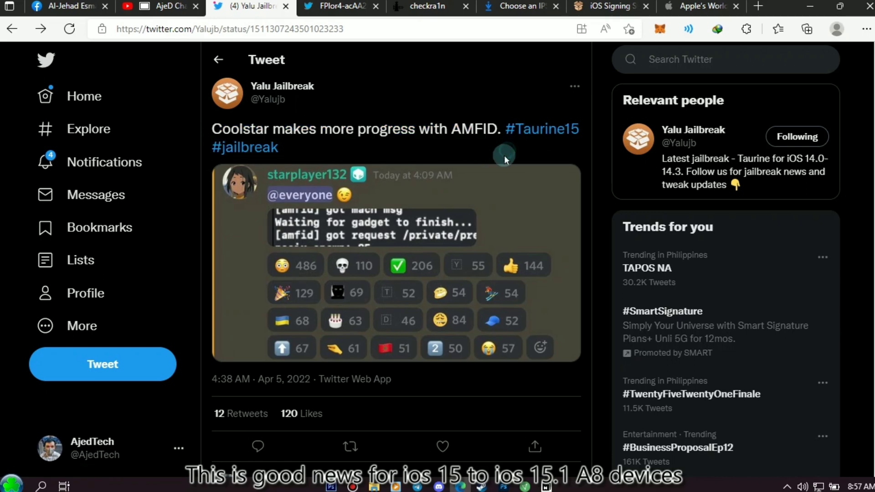
mouse_move(326, 234)
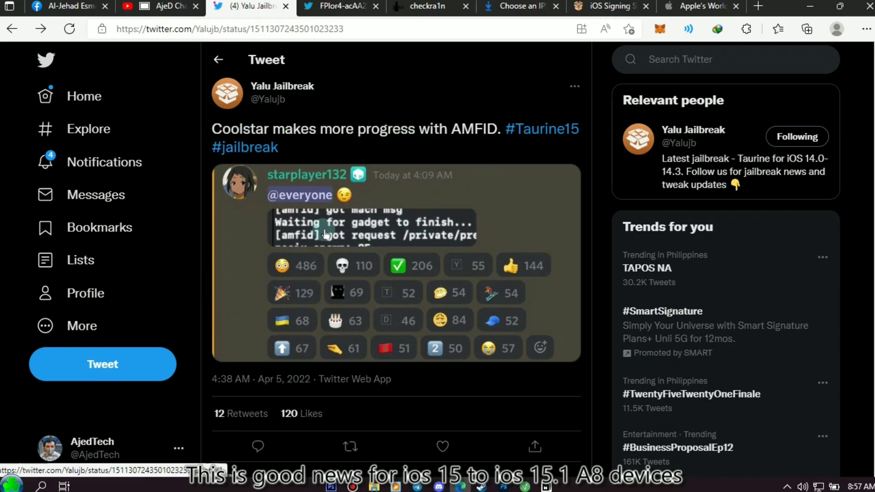
mouse_move(426, 237)
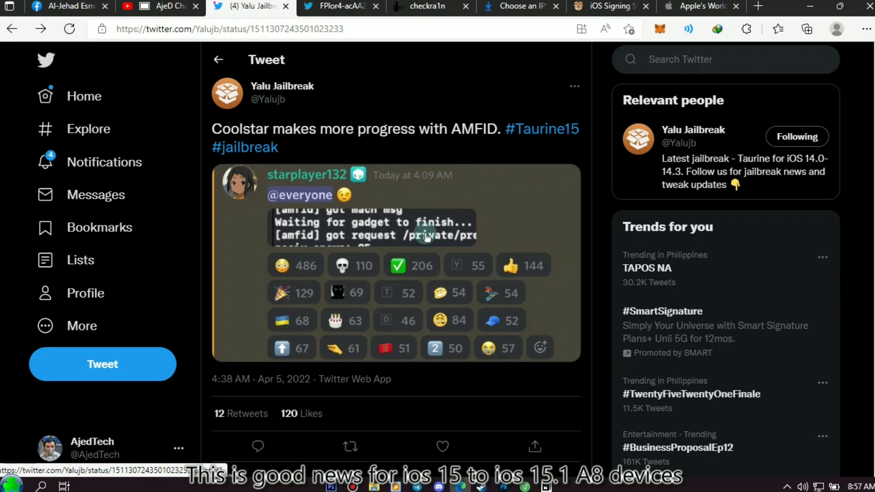
Review ipsw.me's iPhone 12 Pro signed and unsigned IPSWs, then move to iDevice Central's signing status.
left_click(519, 6)
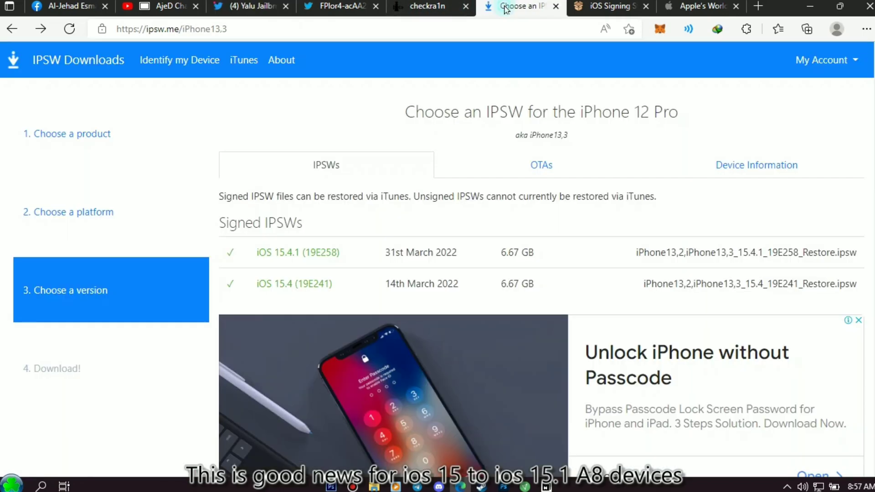
mouse_move(426, 255)
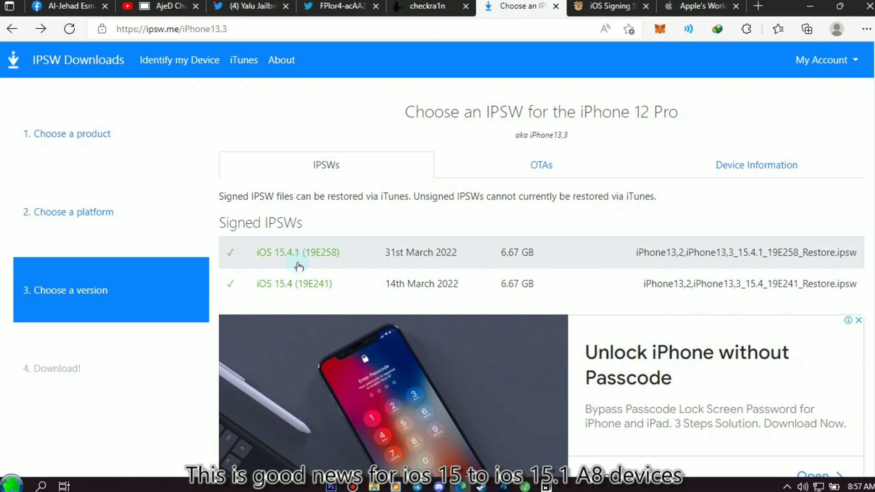
mouse_move(302, 290)
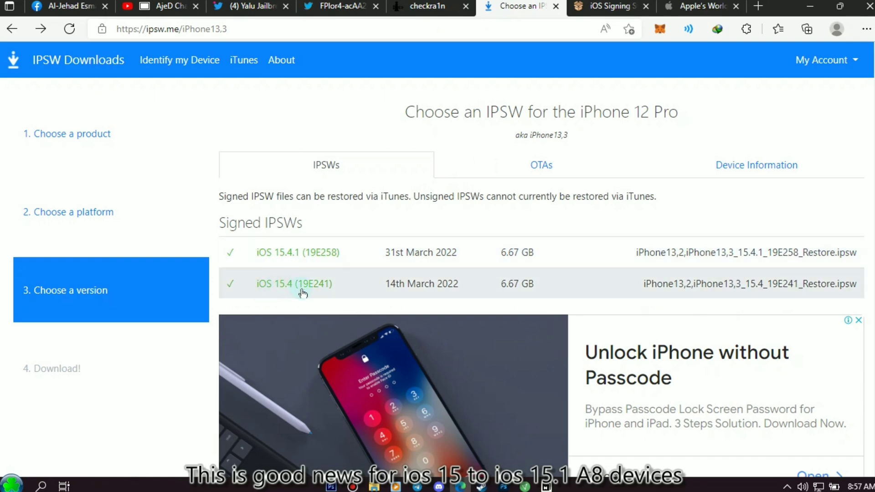
scroll("down", 3)
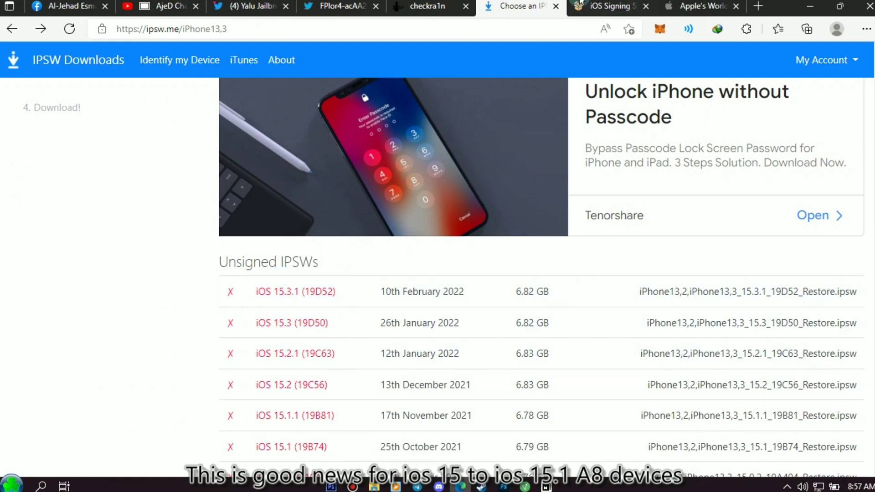
left_click(605, 6)
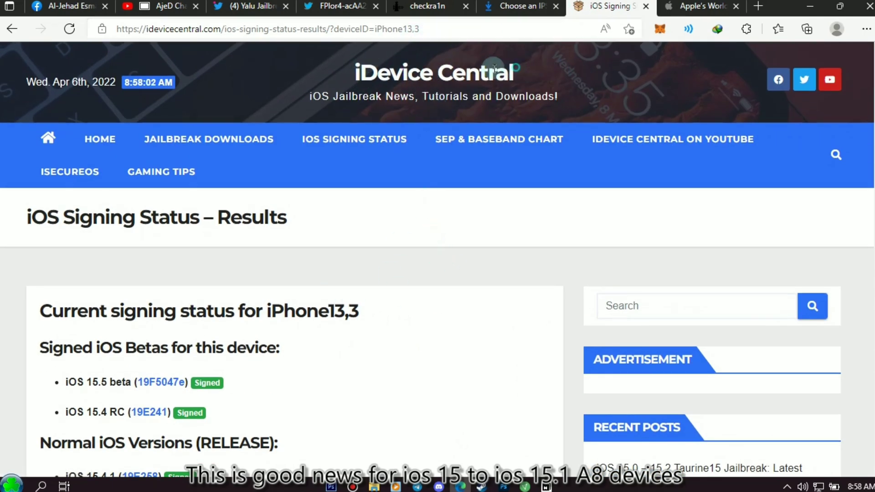
scroll("down", 3)
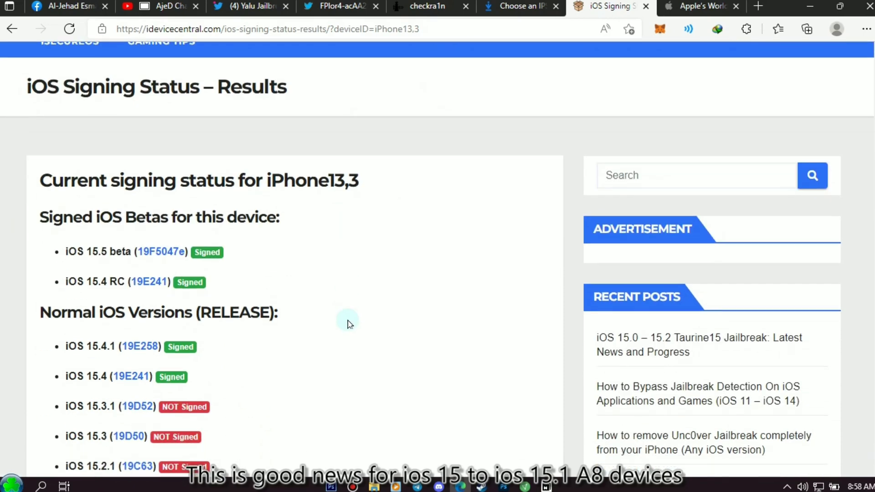
scroll("down", 3)
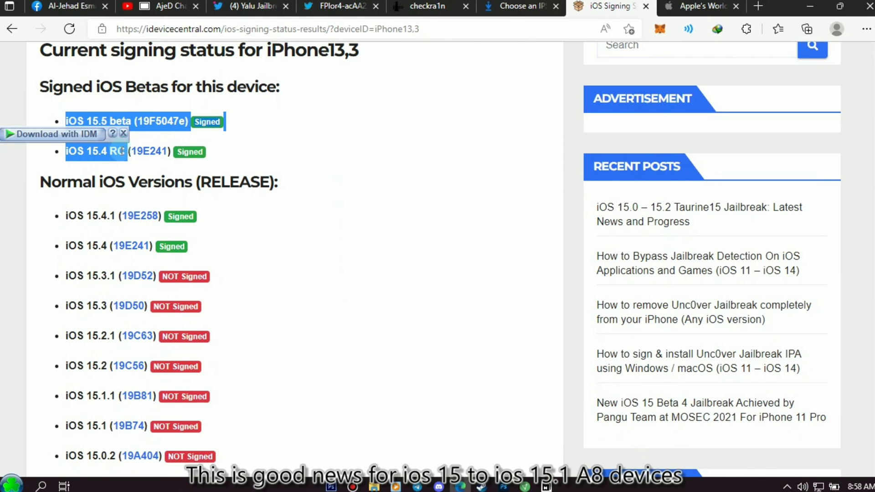
left_click(99, 203)
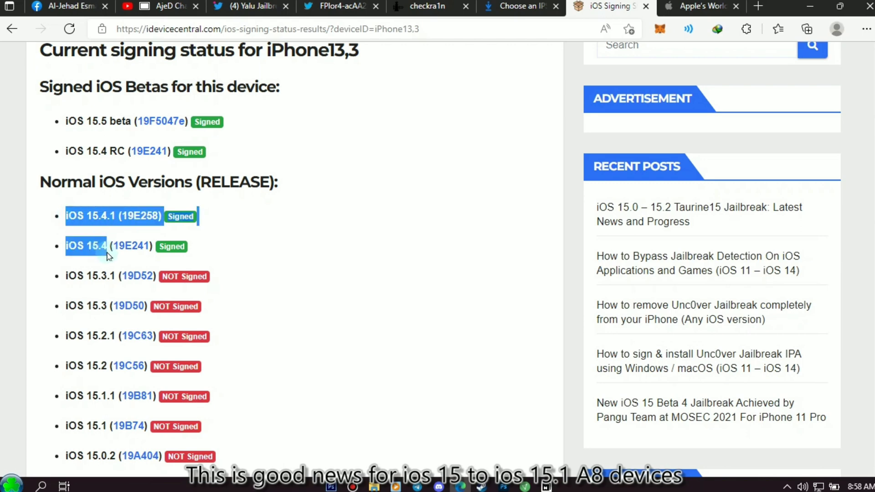
left_click(253, 248)
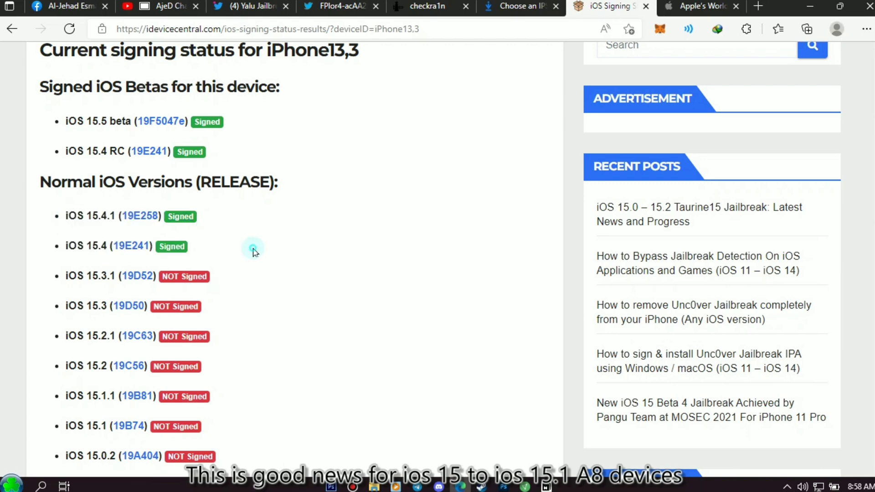
mouse_move(65, 276)
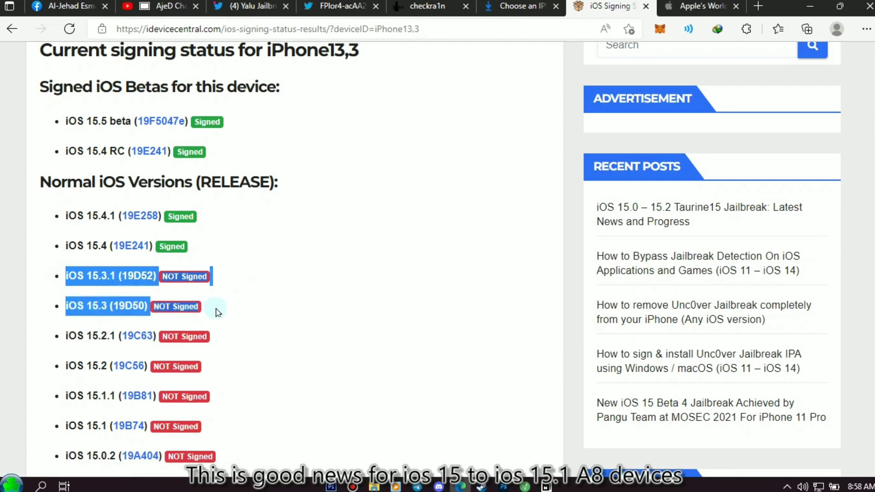
left_click(235, 273)
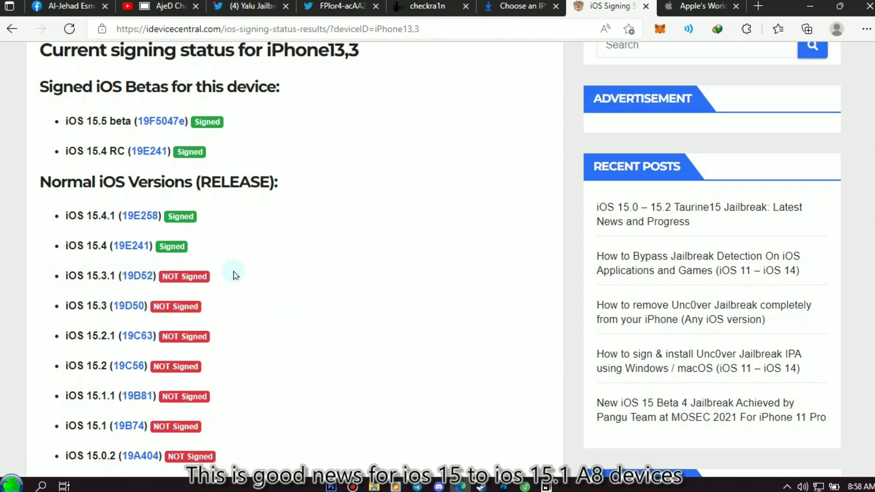
scroll("up", 3)
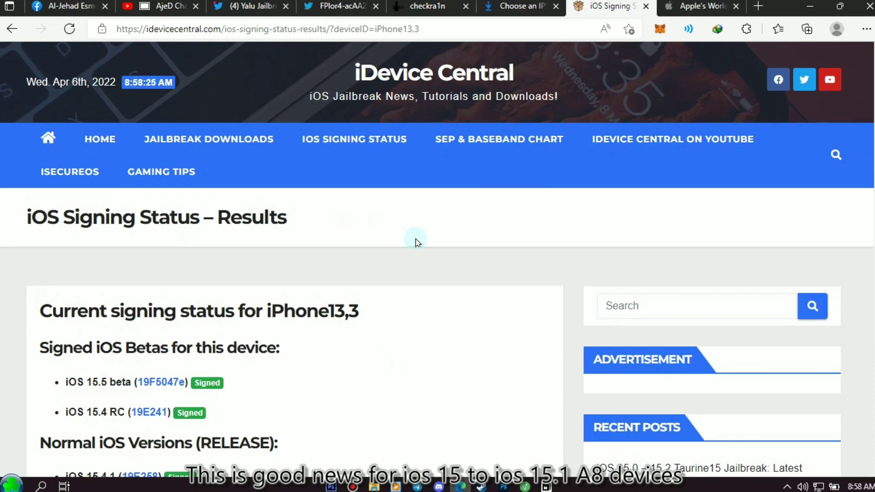
scroll("down", 3)
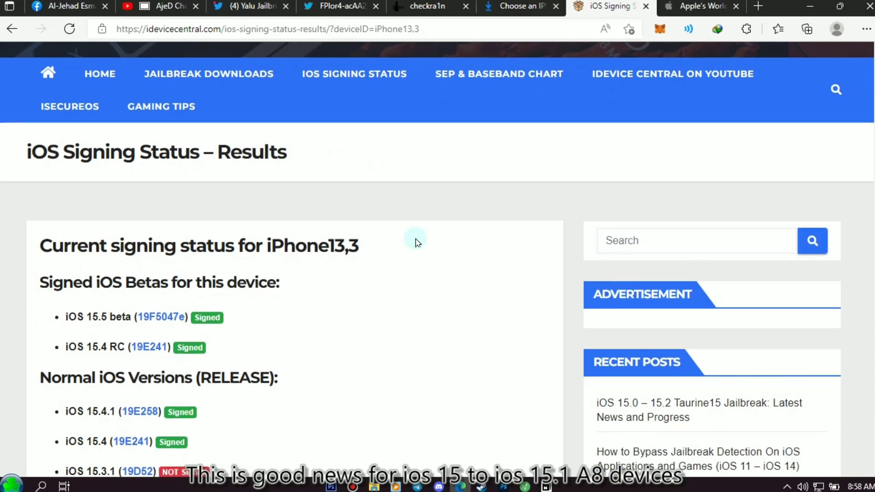
Show the Apple Newsroom WWDC all-online article and its Swift logo hero artwork.
left_click(700, 6)
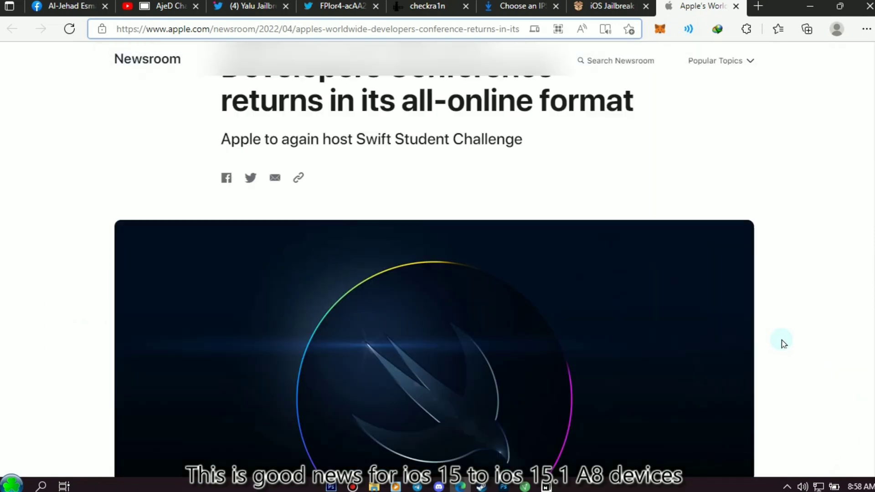
scroll("up", 3)
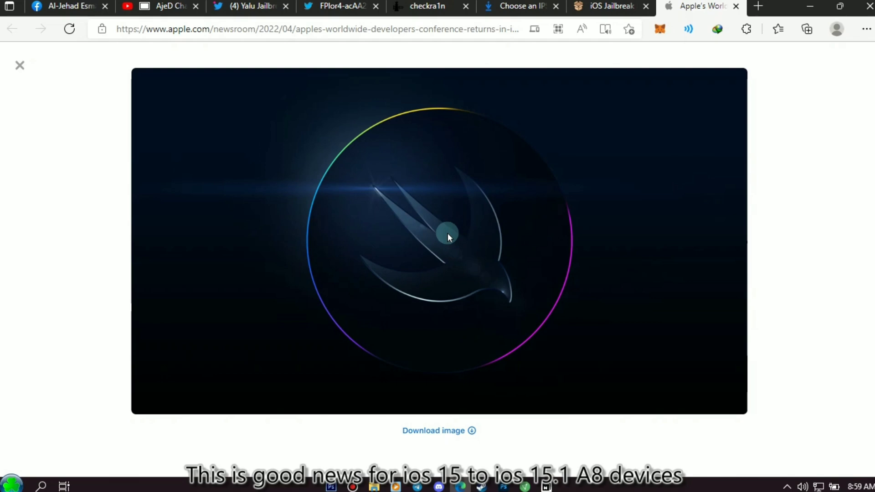
mouse_move(445, 215)
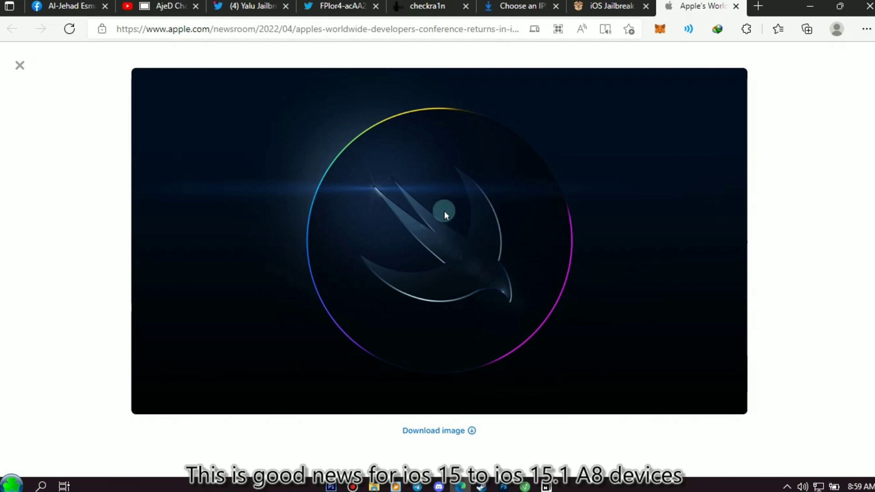
mouse_move(807, 244)
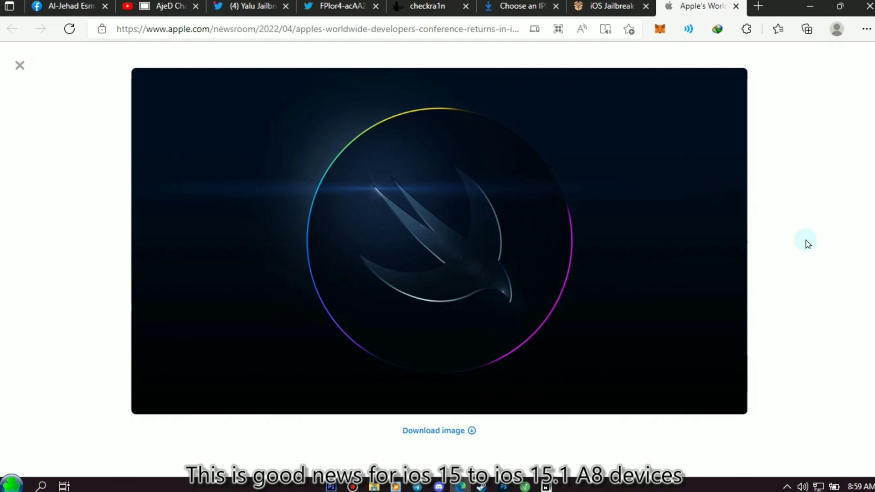
mouse_move(66, 7)
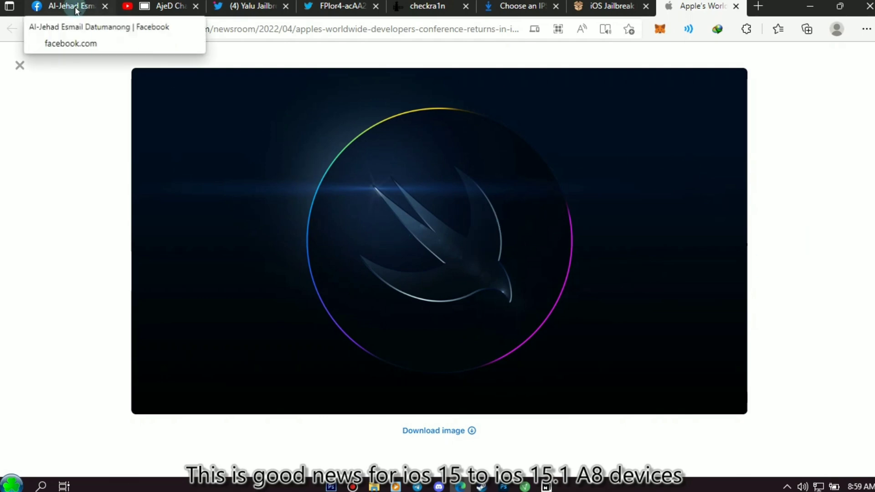
Show the creator's Facebook profile, then the YouTube channel home page.
left_click(65, 6)
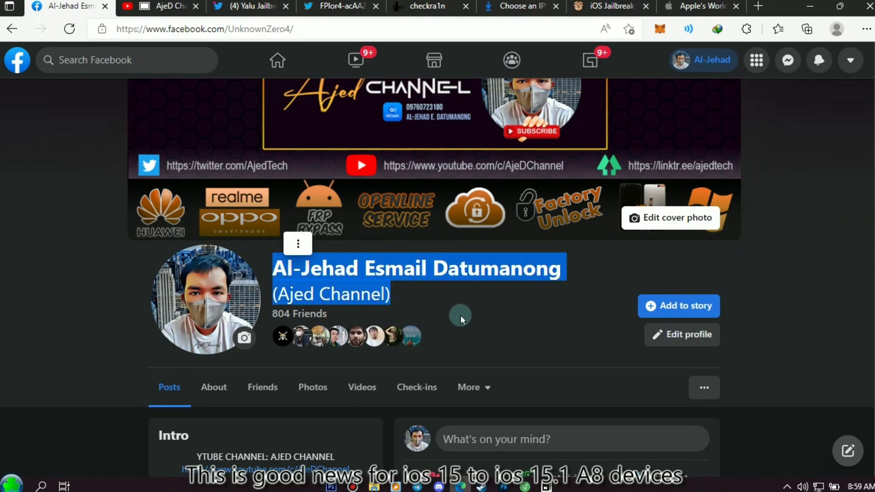
scroll("up", 3)
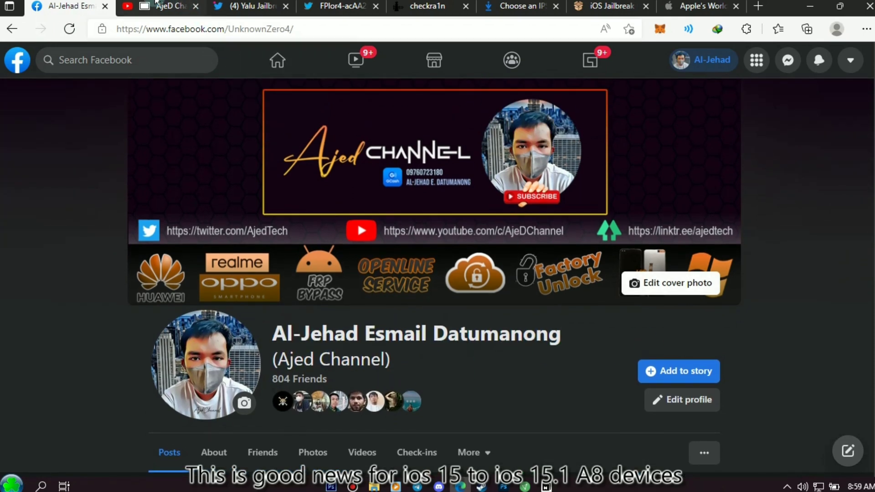
left_click(162, 7)
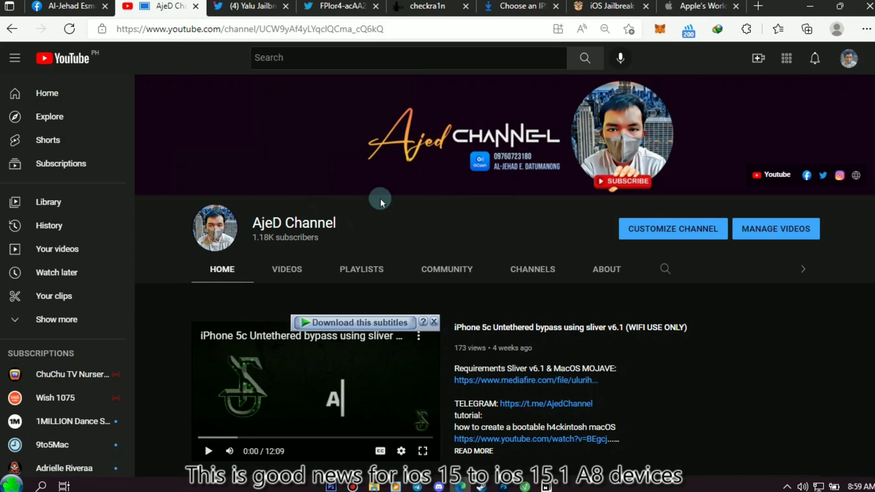
Return to Twitter and bring up the AjedTech profile page.
left_click(248, 6)
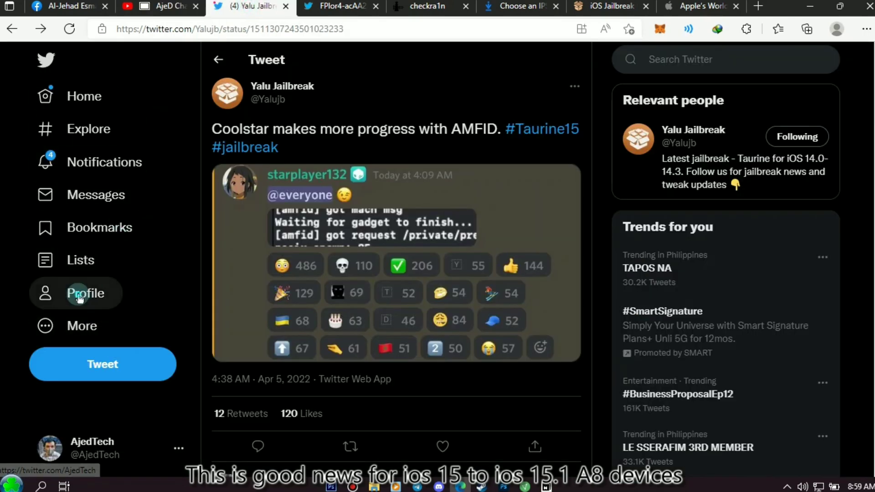
left_click(85, 293)
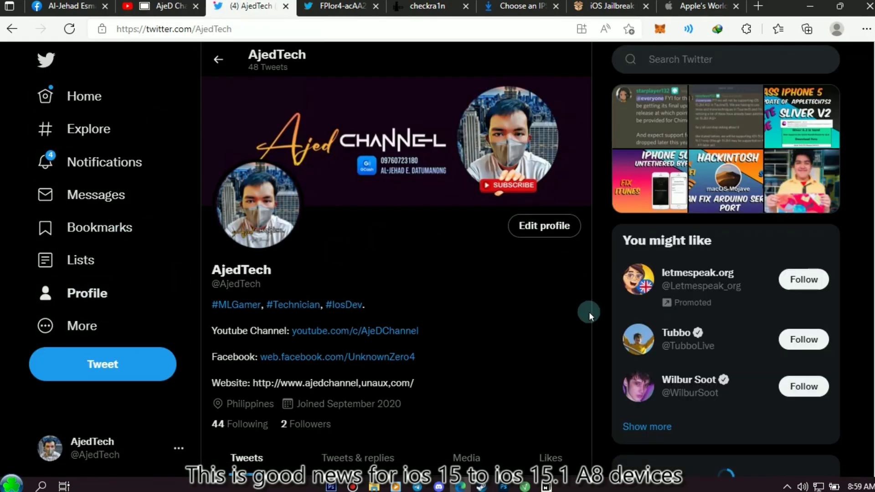